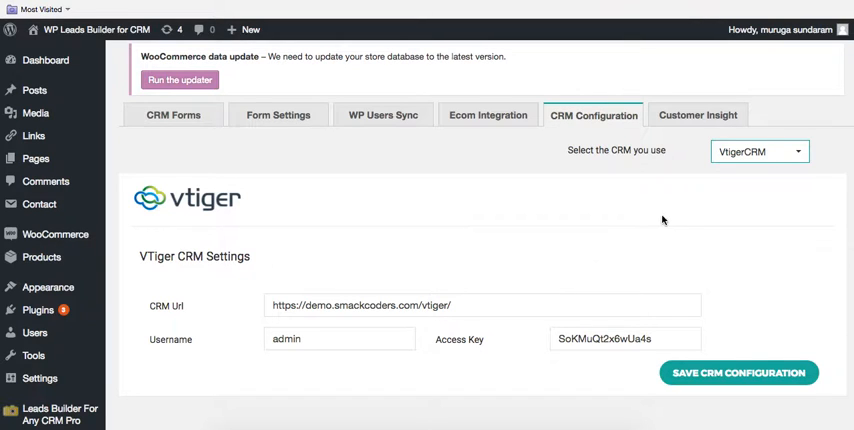
# Step: Keep VtigerCRM selected as the connected CRM and go to CRM Forms
pyautogui.click(757, 151)
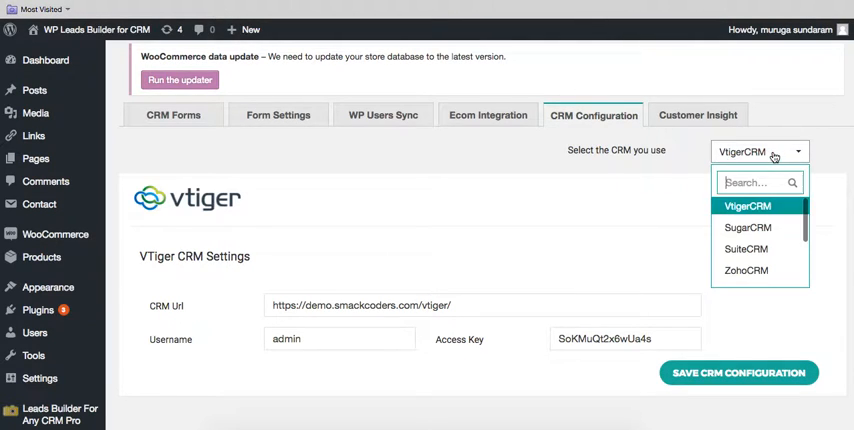
pyautogui.moveTo(744, 249)
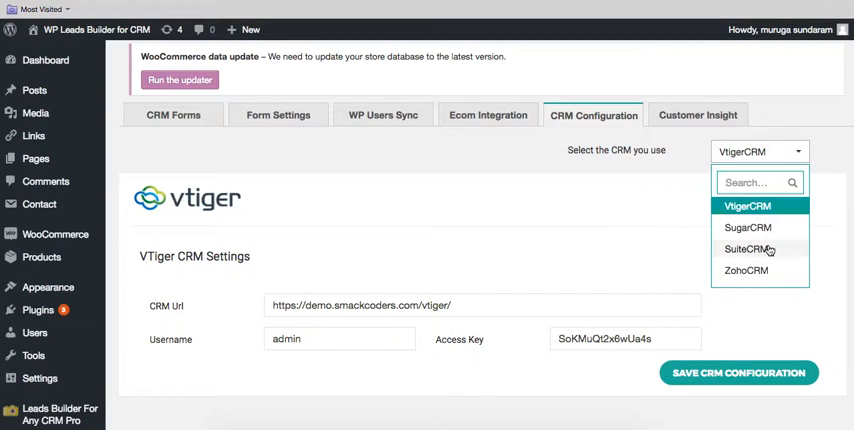
pyautogui.click(747, 206)
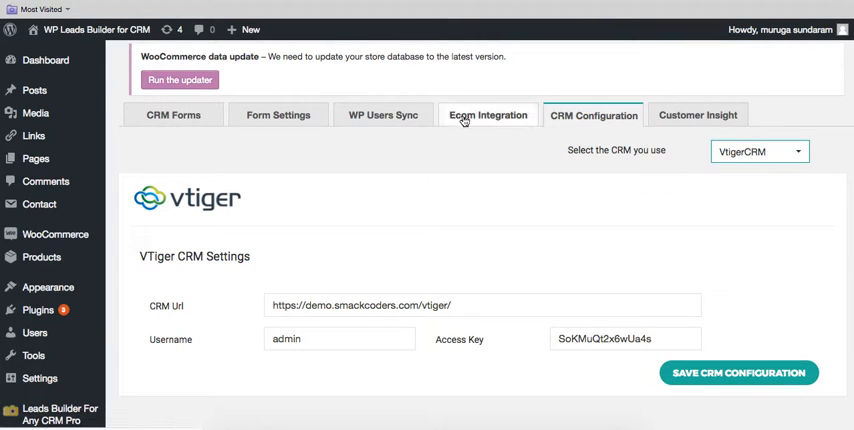
pyautogui.click(172, 114)
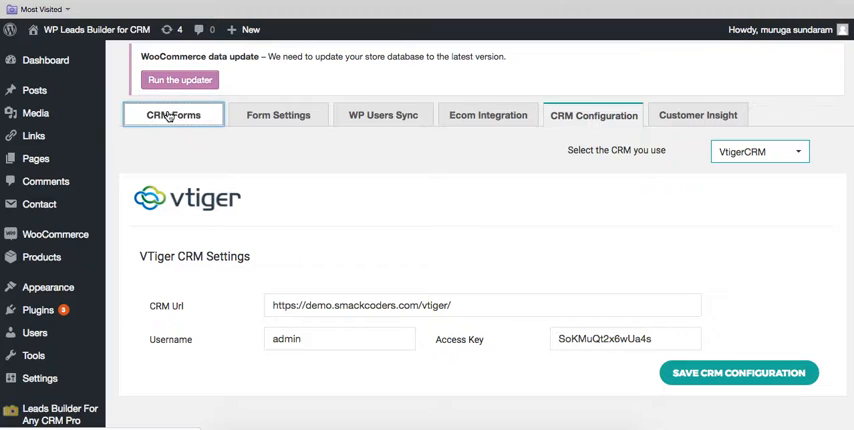
# Step: Start configuring an existing form that sends submissions to the Leads module
pyautogui.click(173, 114)
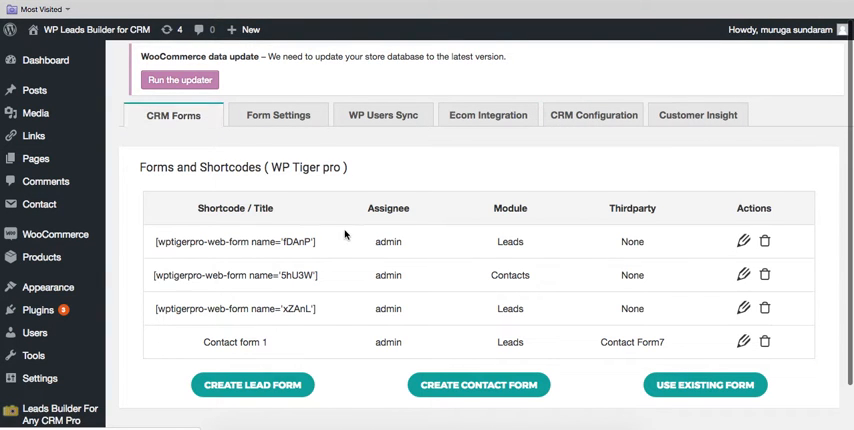
pyautogui.scroll(-3)
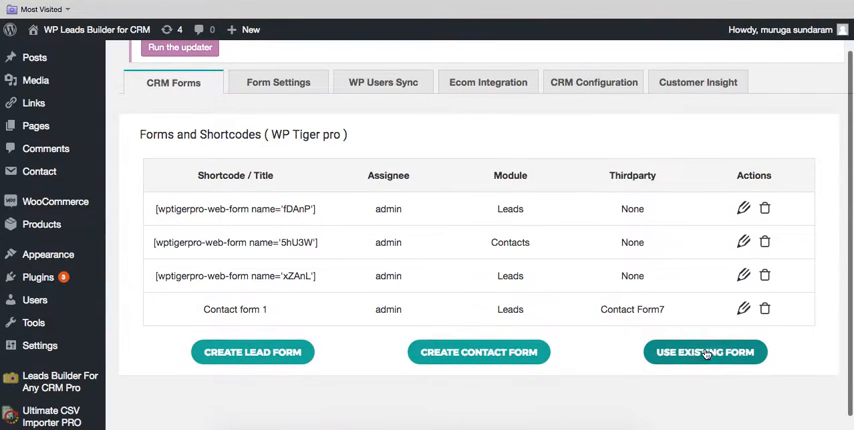
pyautogui.click(704, 352)
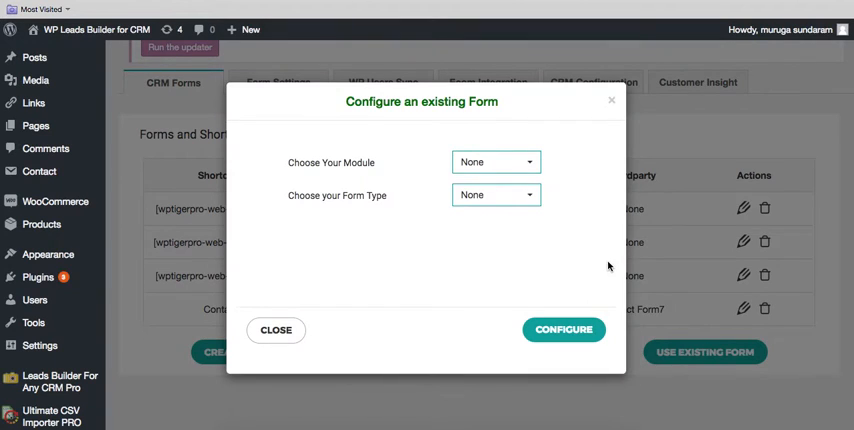
pyautogui.click(495, 162)
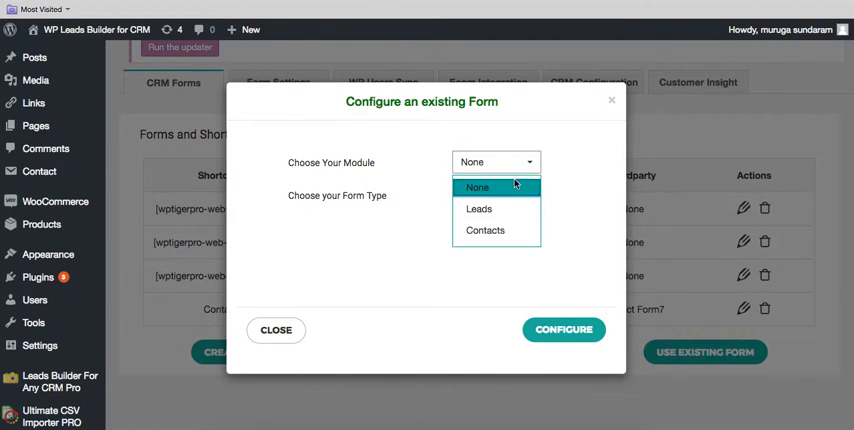
pyautogui.click(478, 209)
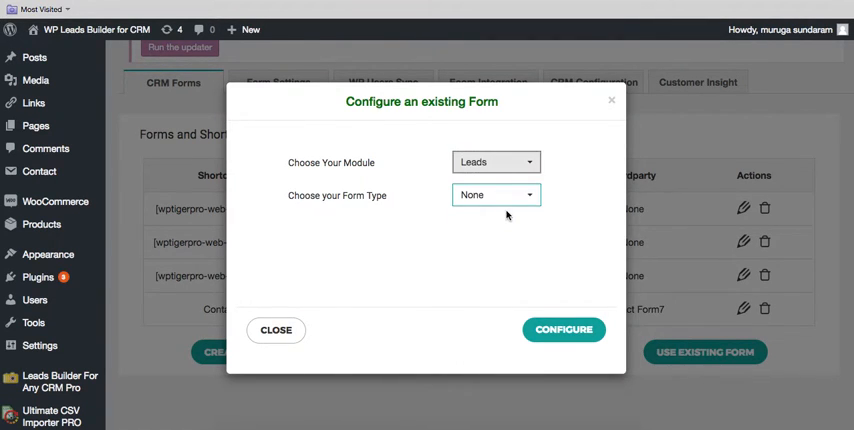
# Step: Choose the Contact Form 7 'Trial Login' form with Round Robin lead ownership
pyautogui.click(496, 195)
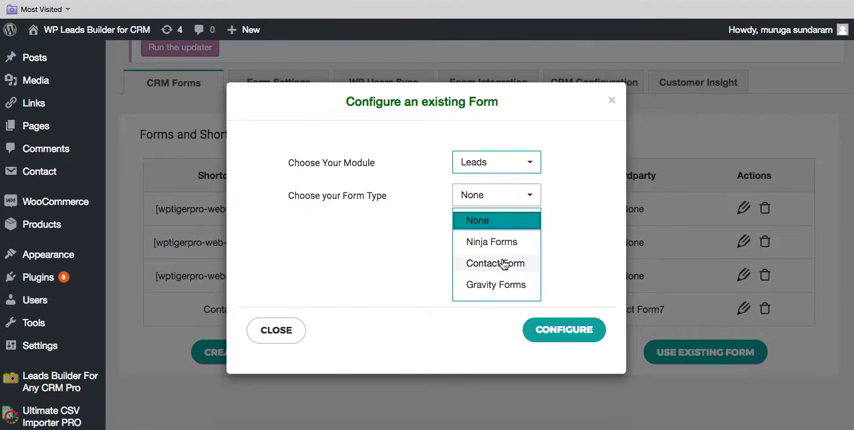
pyautogui.click(495, 263)
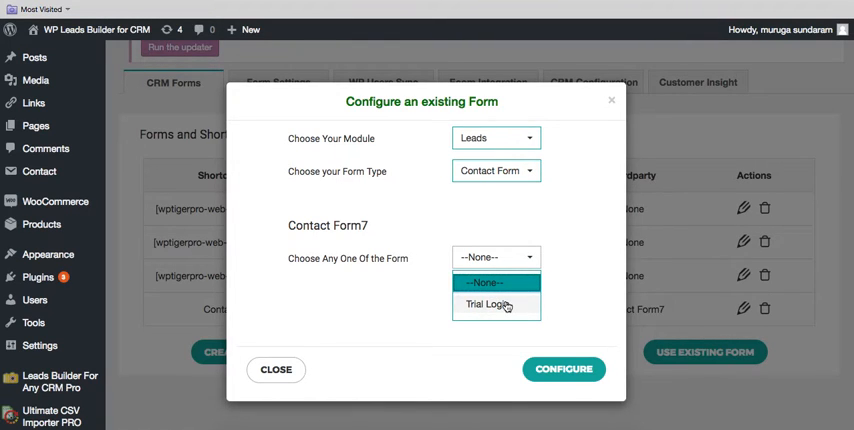
pyautogui.click(490, 304)
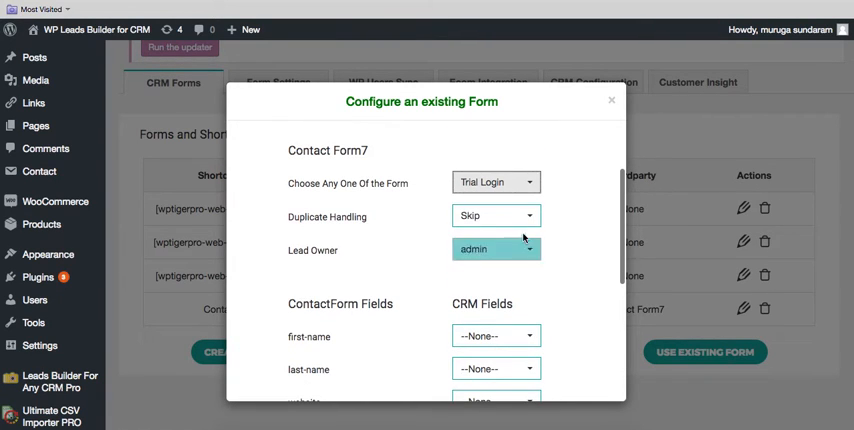
pyautogui.click(496, 249)
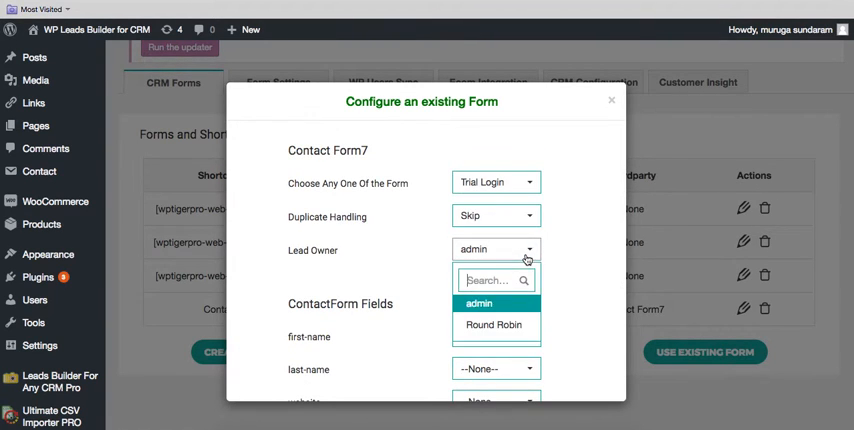
pyautogui.click(493, 324)
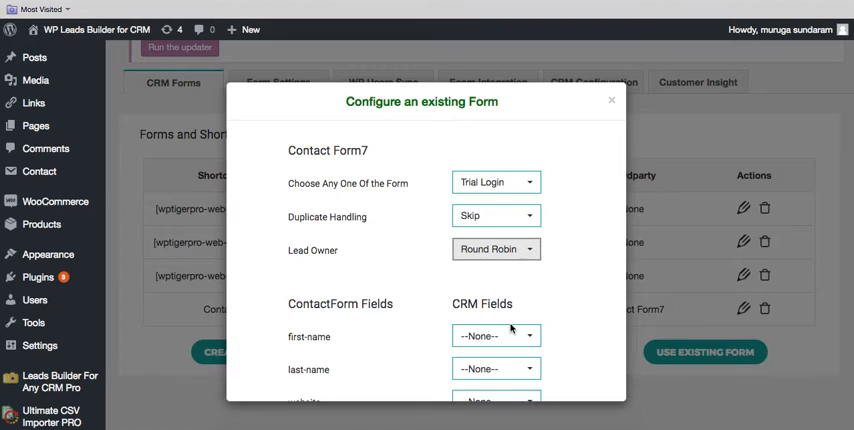
# Step: Map fields to Website, Company, Primary Email and Mobile Phone, then save and confirm
pyautogui.scroll(-3)
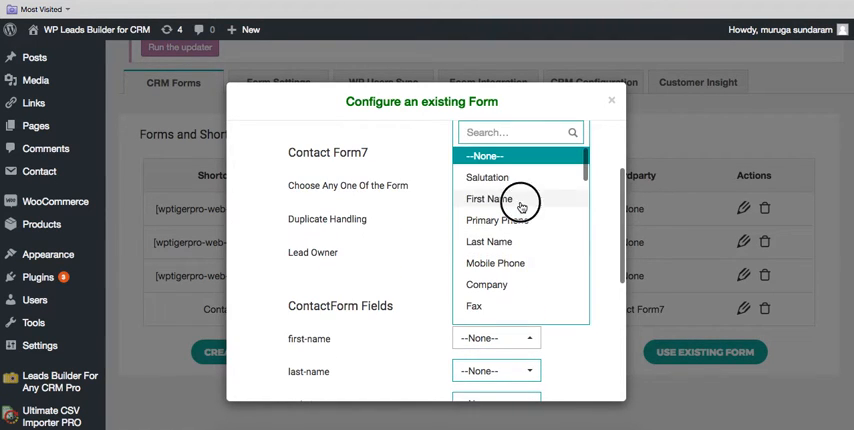
pyautogui.scroll(-3)
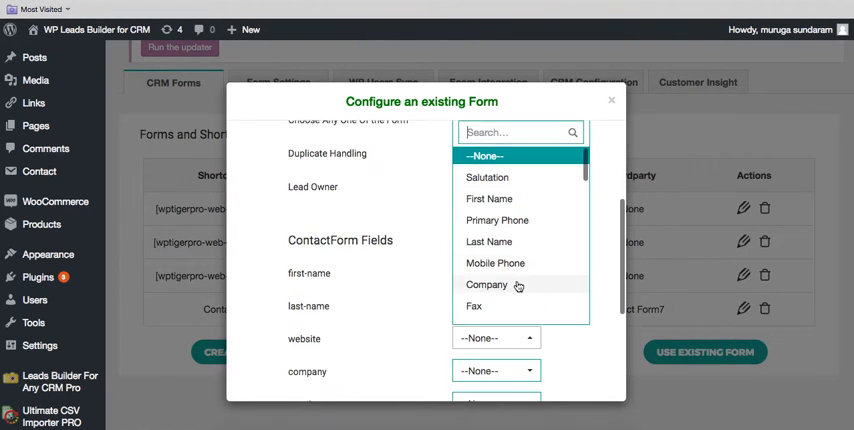
pyautogui.scroll(-3)
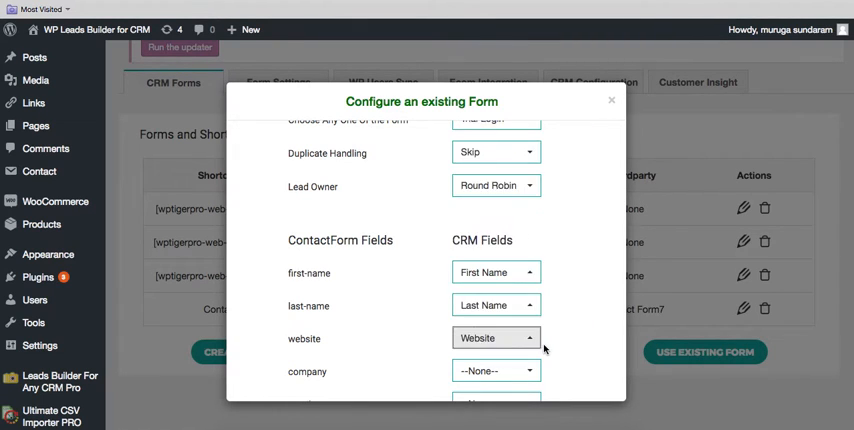
pyautogui.click(496, 337)
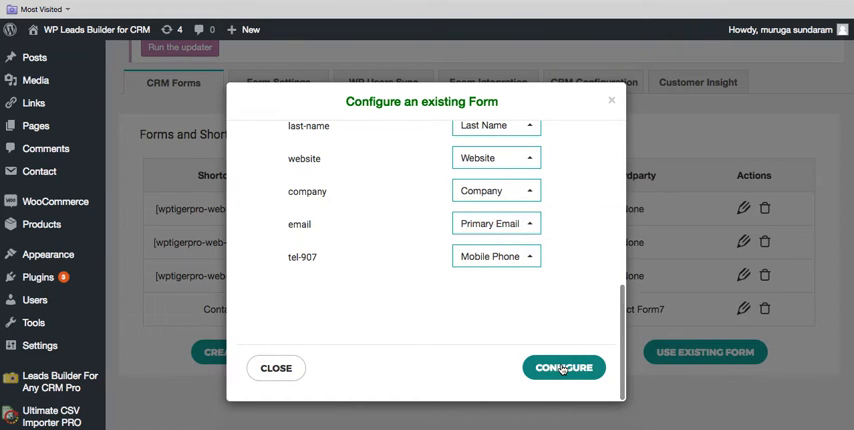
pyautogui.click(563, 367)
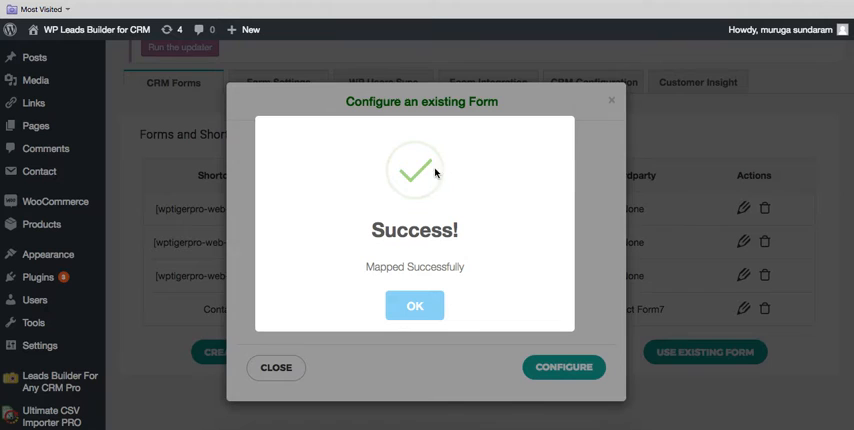
pyautogui.click(414, 305)
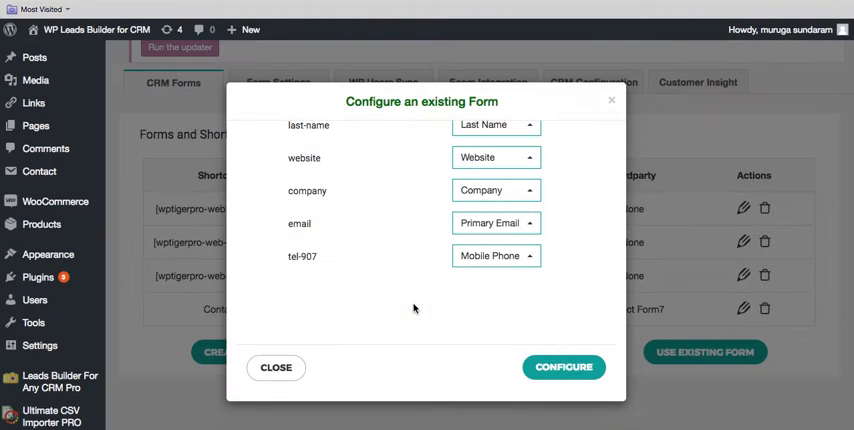
# Step: Close the mapping dialog and scroll through the Trial Login form's fields
pyautogui.click(276, 367)
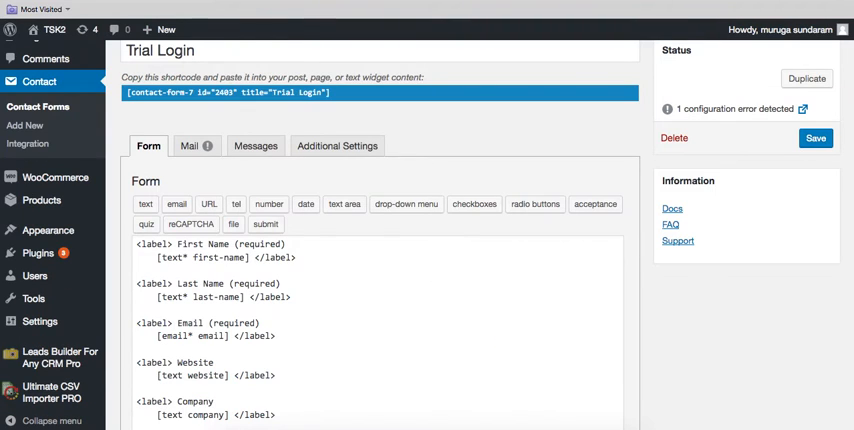
pyautogui.scroll(-3)
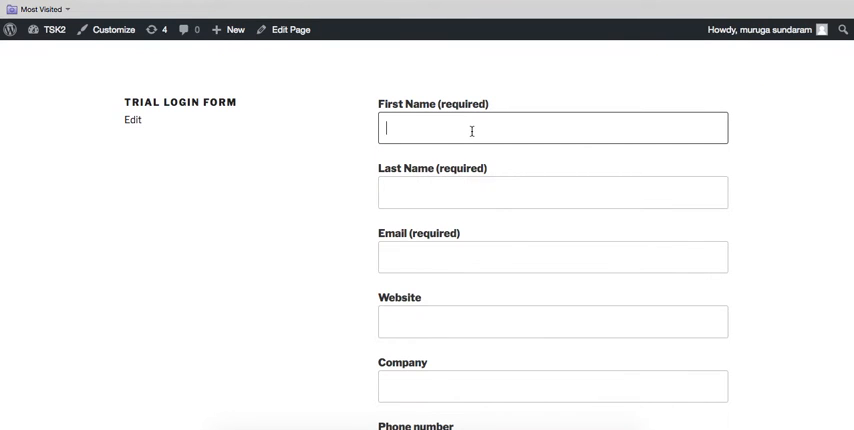
# Step: Fill in names, Gmail address, website, company Smackcoders and phone 638476 in the form
pyautogui.write('Shirly')
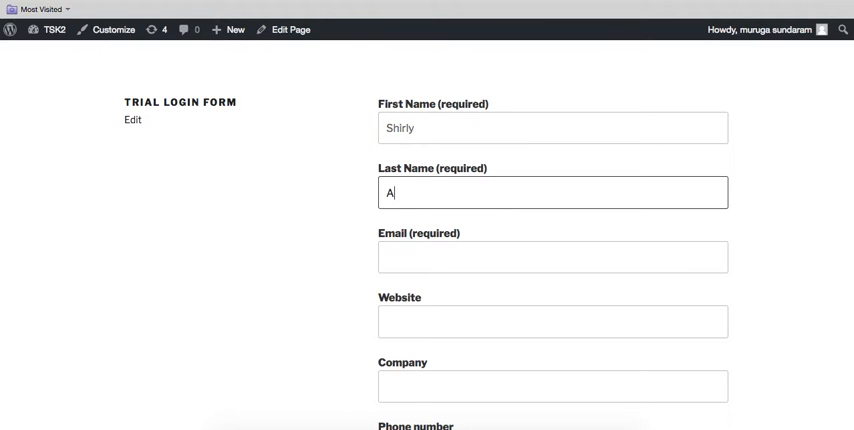
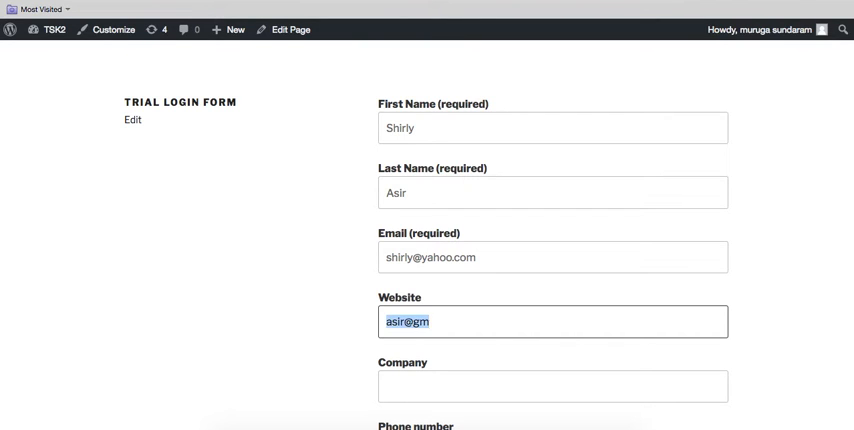
pyautogui.write('Smackcoders')
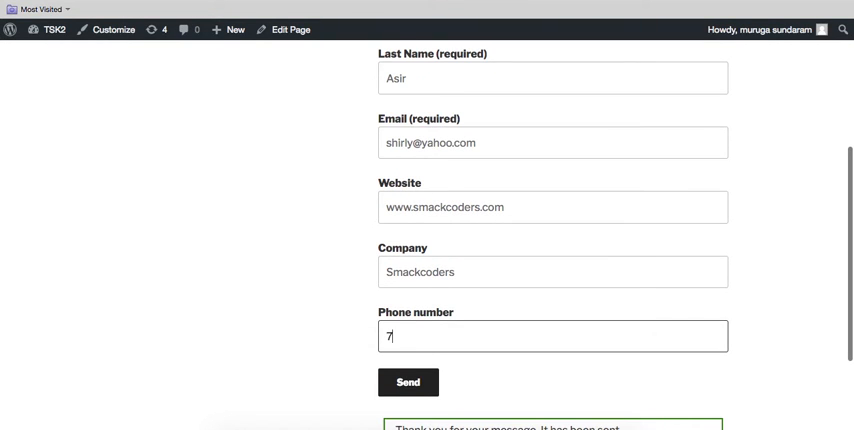
pyautogui.write('63847625')
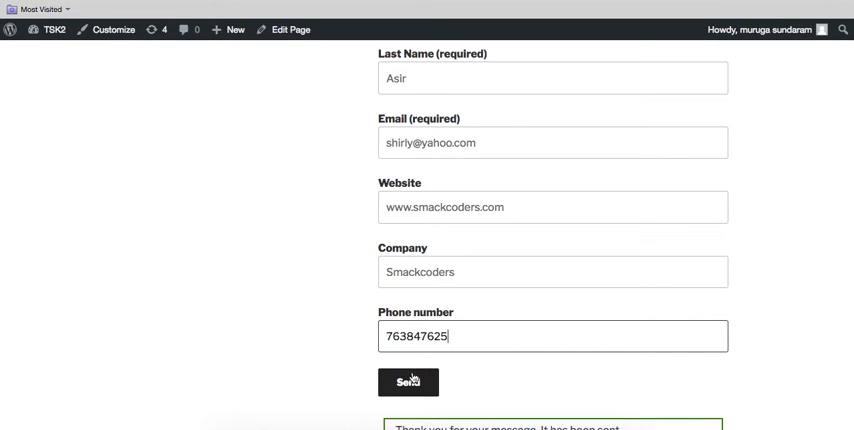
# Step: Send the test lead and check for the 'message has been sent' notice
pyautogui.click(407, 382)
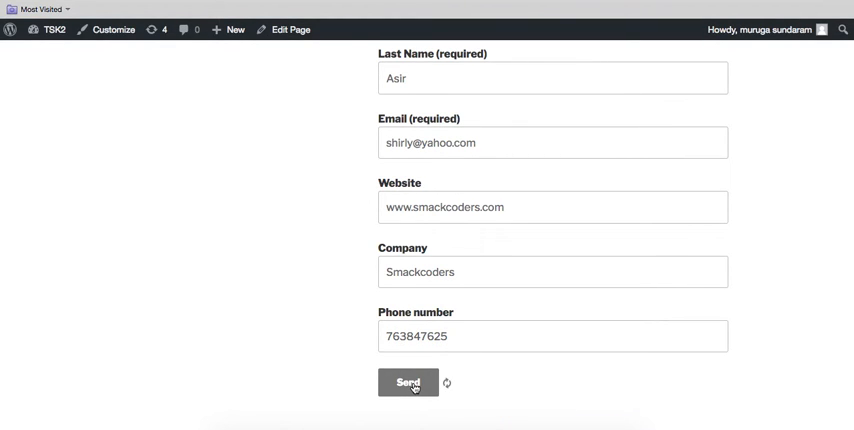
pyautogui.scroll(-3)
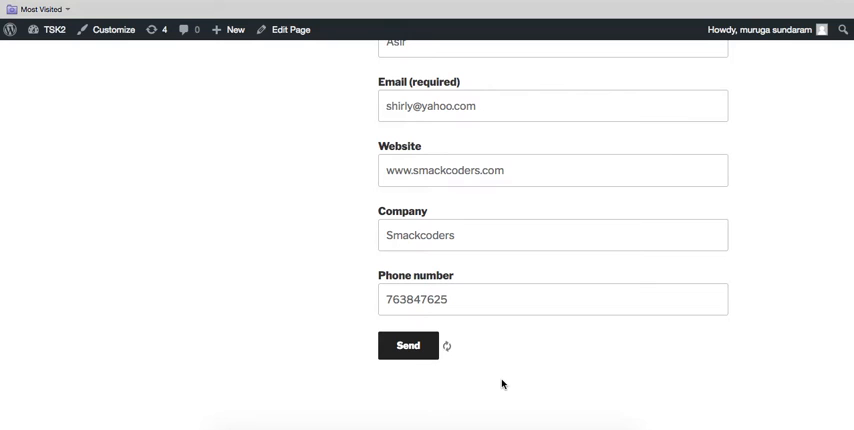
pyautogui.click(408, 345)
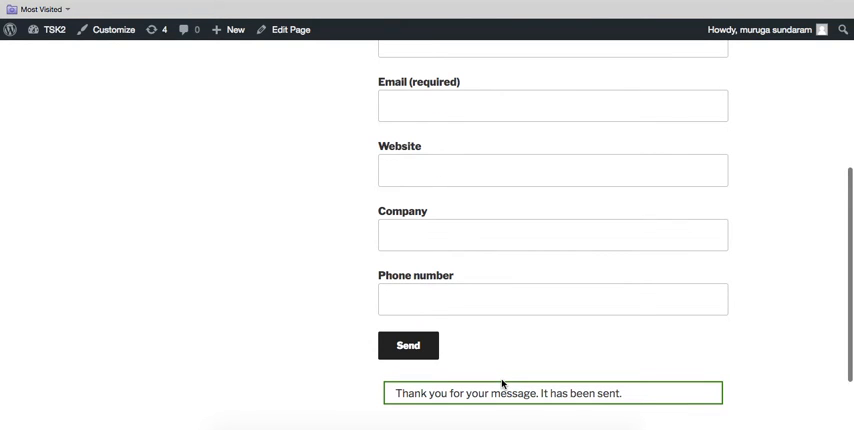